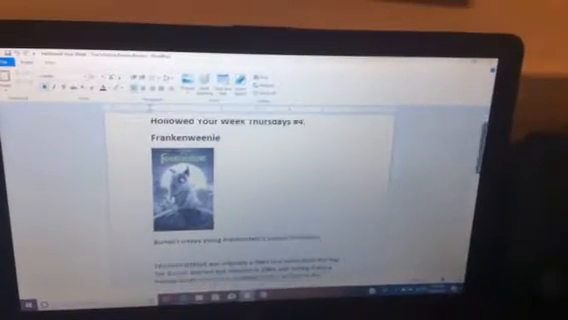
{"action": "scroll", "scroll_direction": "down", "scroll_amount": 3}
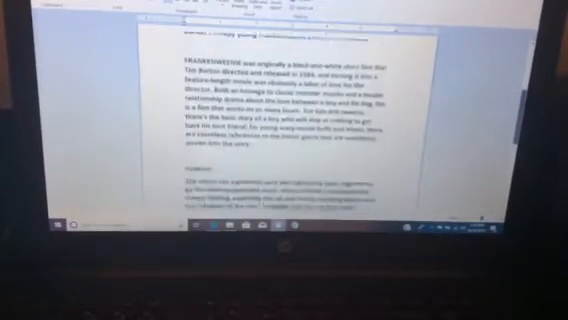
{"action": "scroll", "scroll_direction": "down", "scroll_amount": 3}
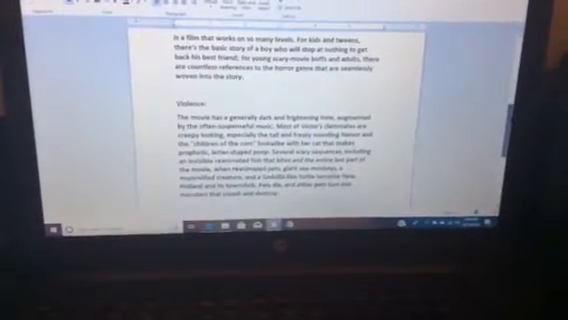
{"action": "scroll", "scroll_direction": "down", "scroll_amount": 3}
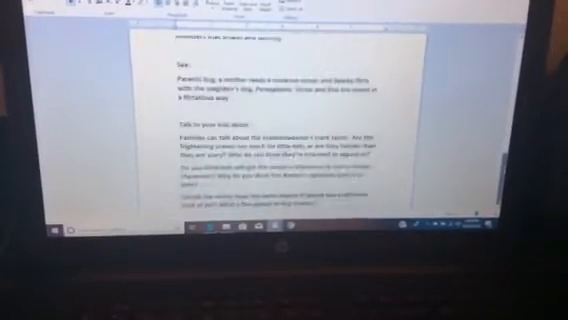